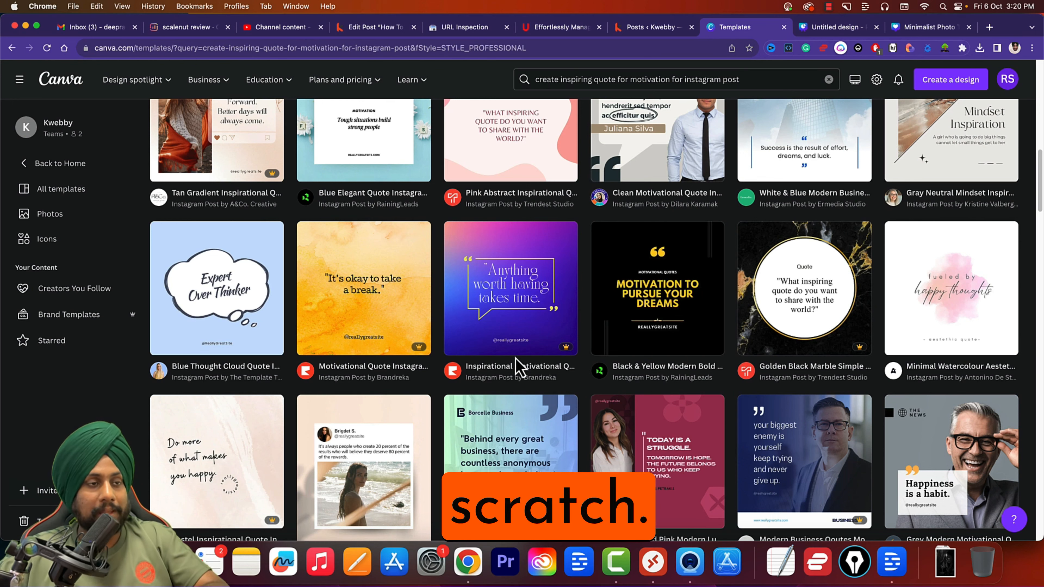
Replace the old quote query with 'history of computers presentation template' in the template search.
{"action": "scroll", "scroll_direction": "down", "scroll_amount": 3}
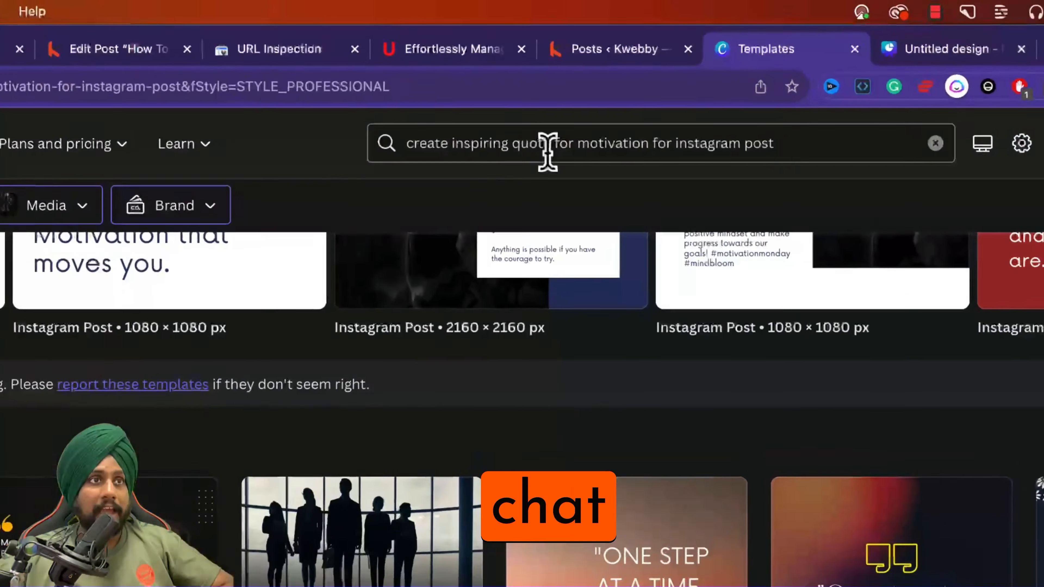
{"action": "left_click", "coordinate": [547, 153]}
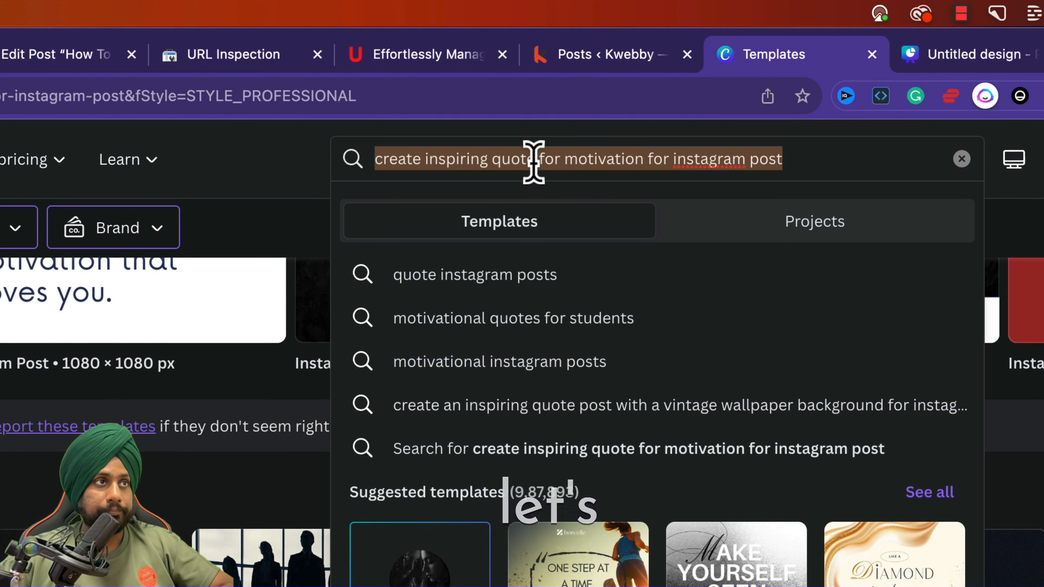
{"action": "left_click", "coordinate": [961, 158]}
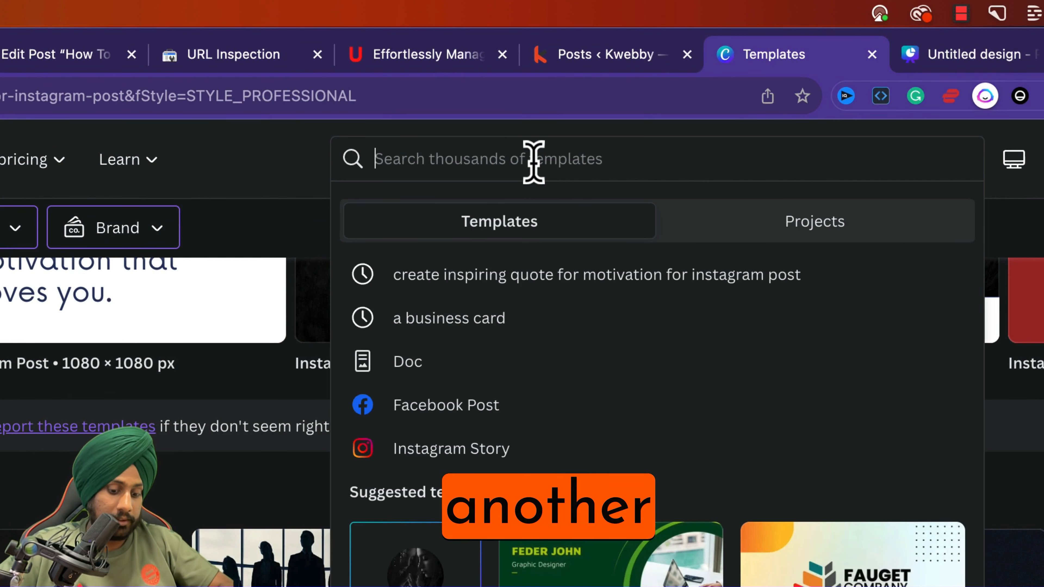
{"action": "type", "text": "history of computers presentation template"}
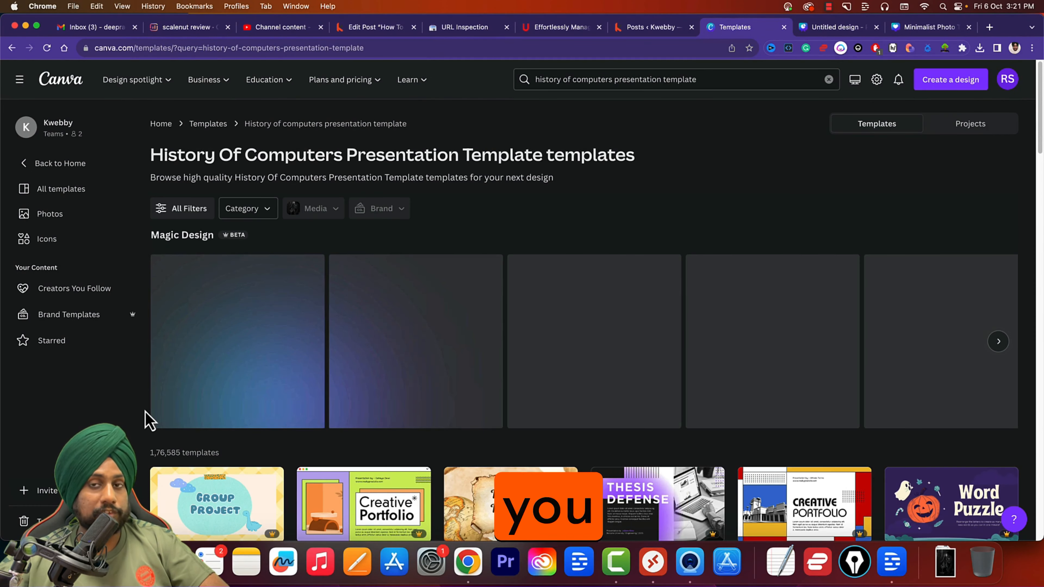
Scroll the results while Magic Design generates 'Revolutionizing the World: A Brief History of Computers'.
{"action": "scroll", "scroll_direction": "down", "scroll_amount": 3}
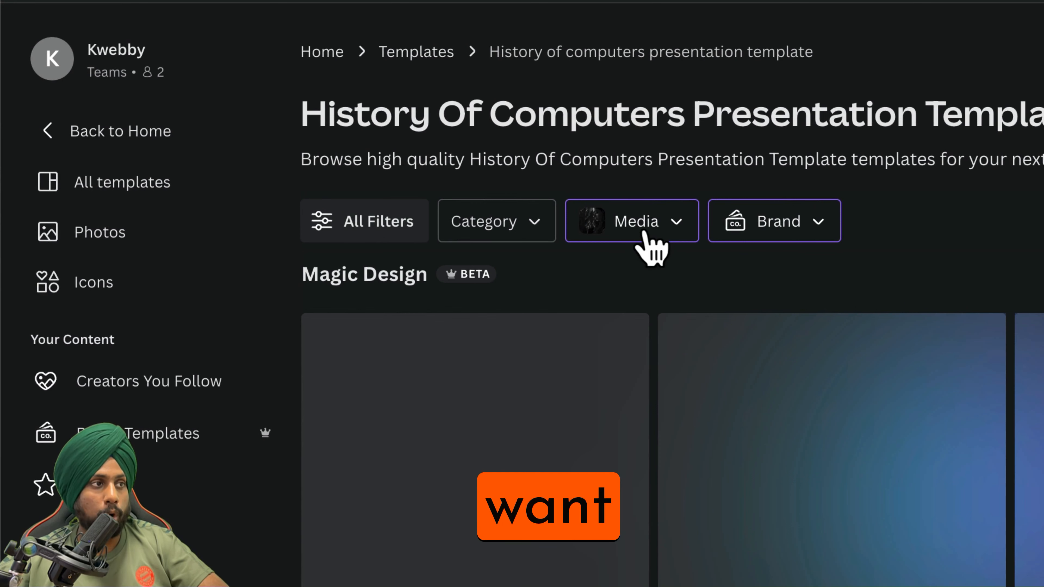
{"action": "left_click", "coordinate": [636, 222]}
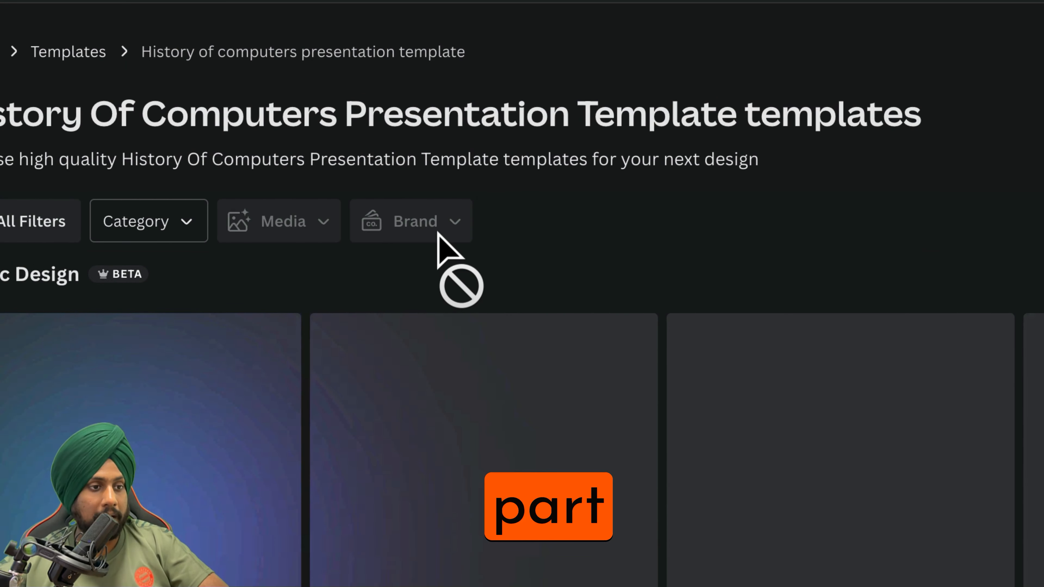
{"action": "scroll", "scroll_direction": "down", "scroll_amount": 3}
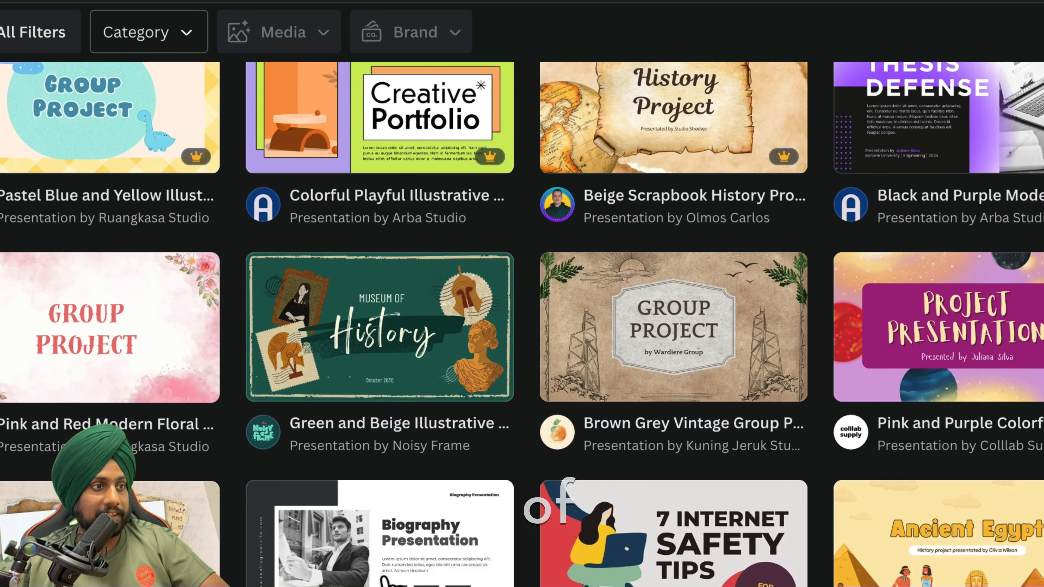
{"action": "scroll", "scroll_direction": "down", "scroll_amount": 3}
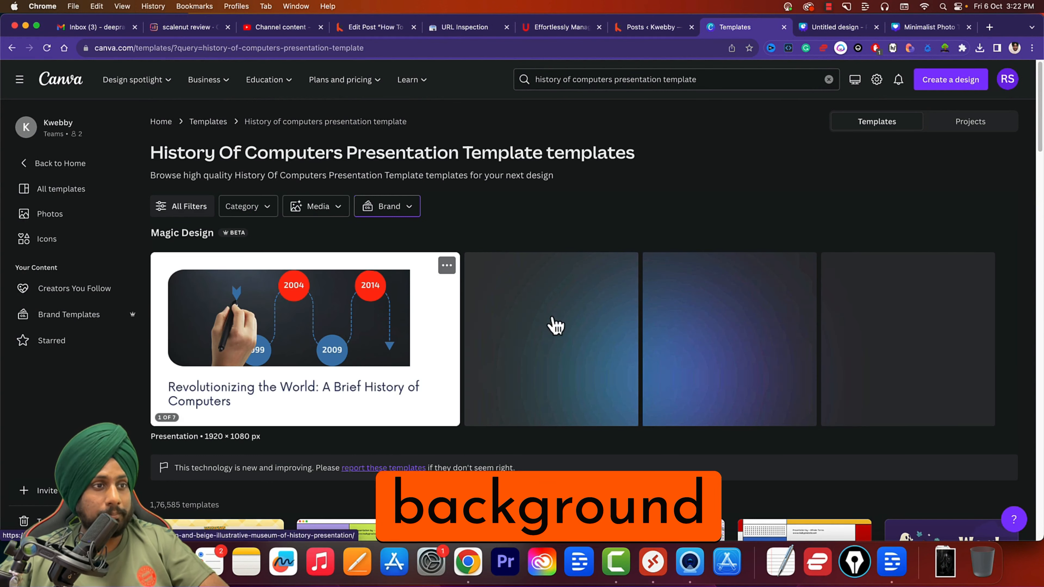
Scroll to the Magic Design row to see its further generated designs.
{"action": "scroll", "scroll_direction": "down", "scroll_amount": 3}
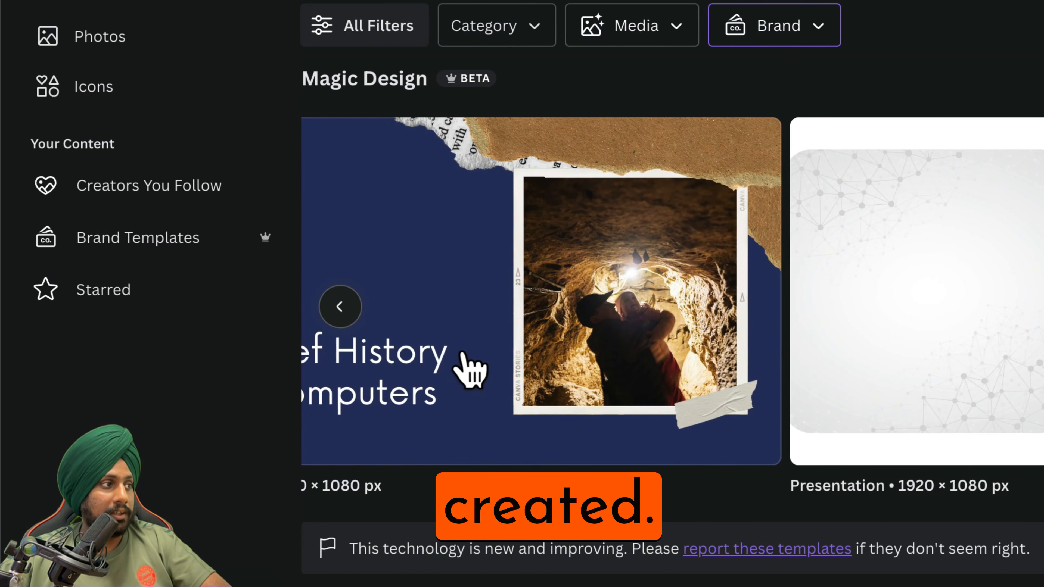
{"action": "mouse_move", "coordinate": [565, 298]}
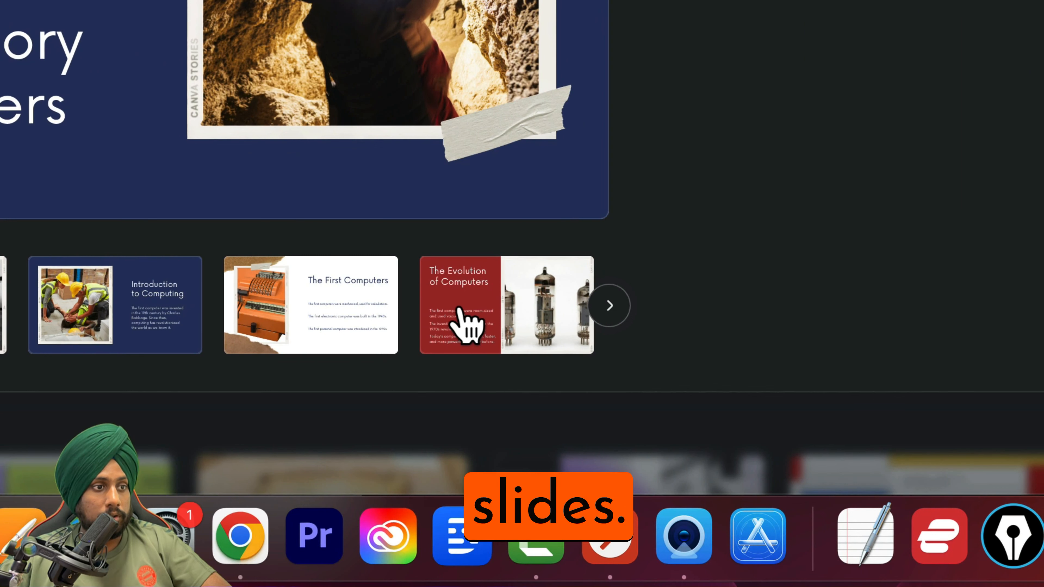
Preview another slide of the photo-collage presentation, such as The First Computers.
{"action": "left_click", "coordinate": [309, 308]}
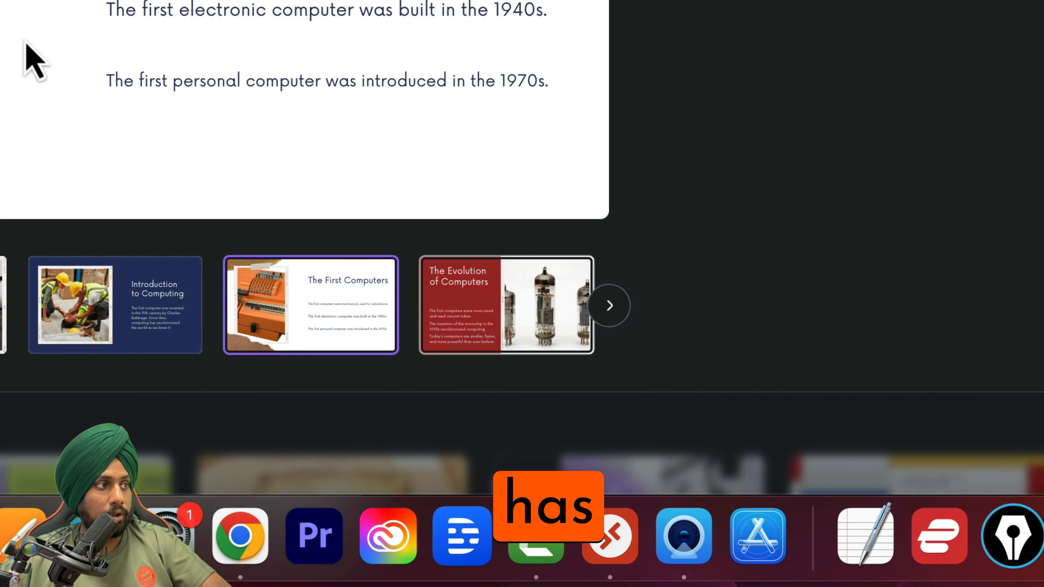